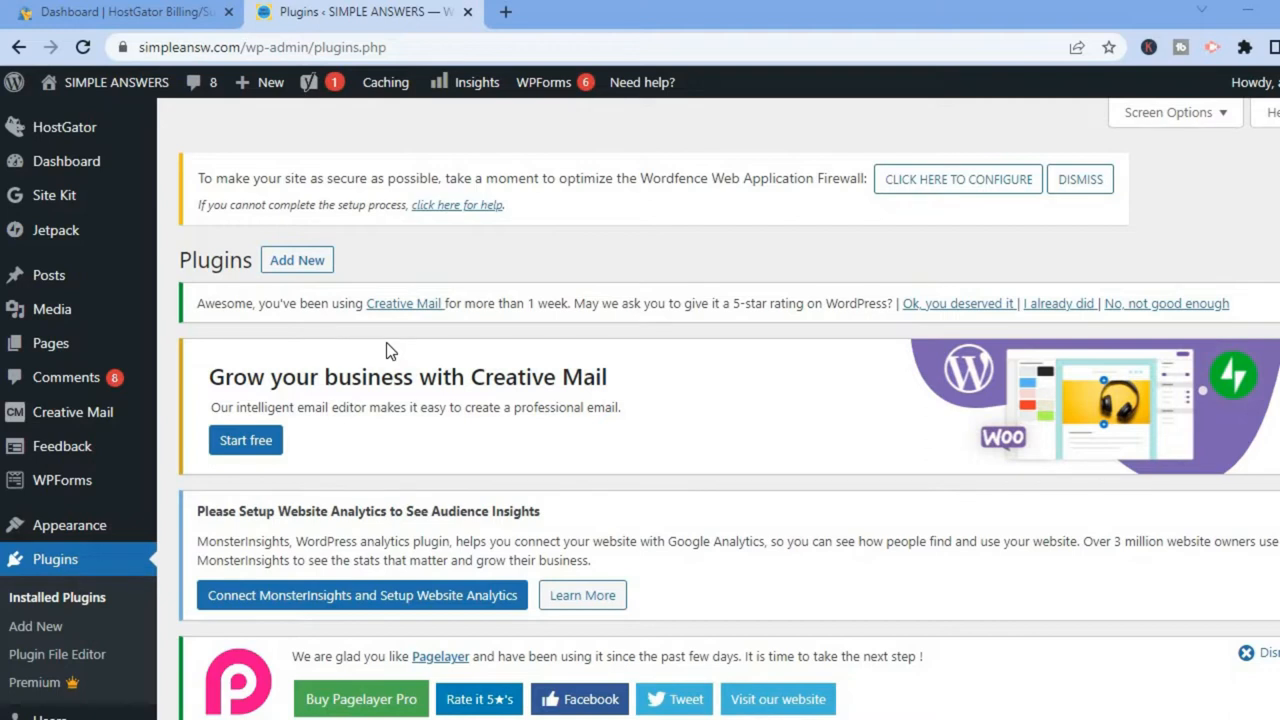
pyautogui.moveTo(248, 600)
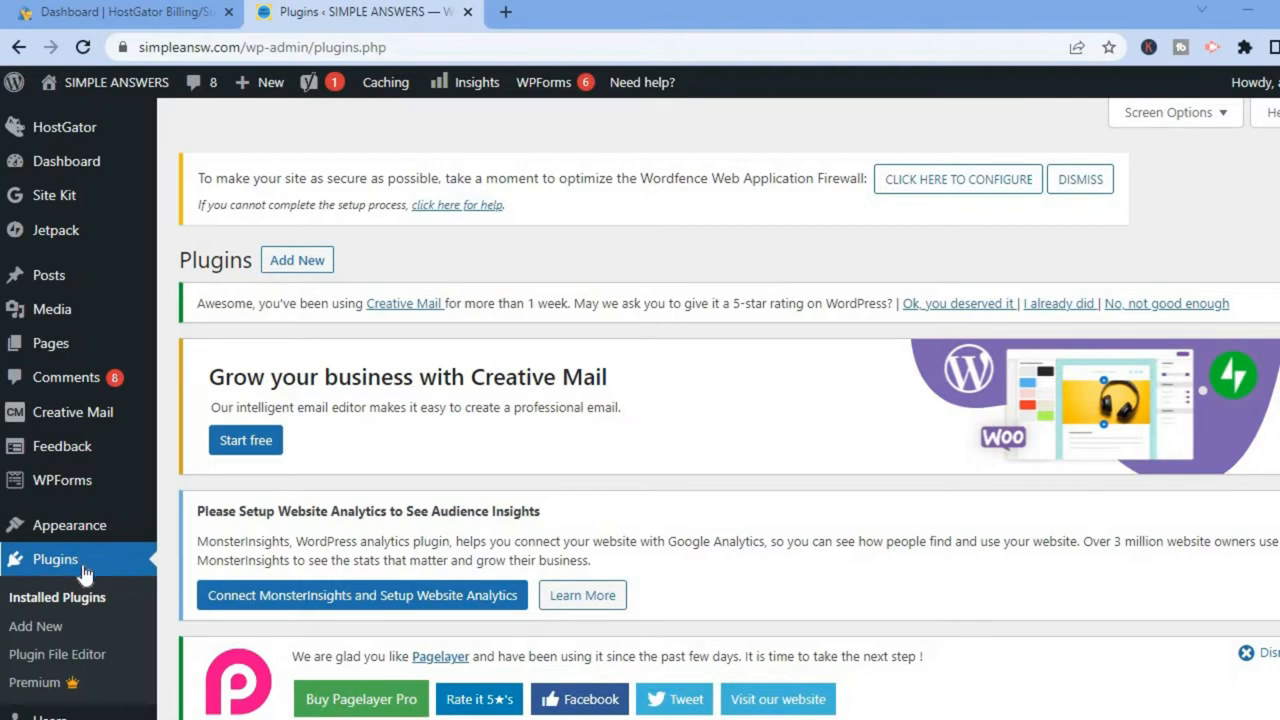
pyautogui.moveTo(96, 572)
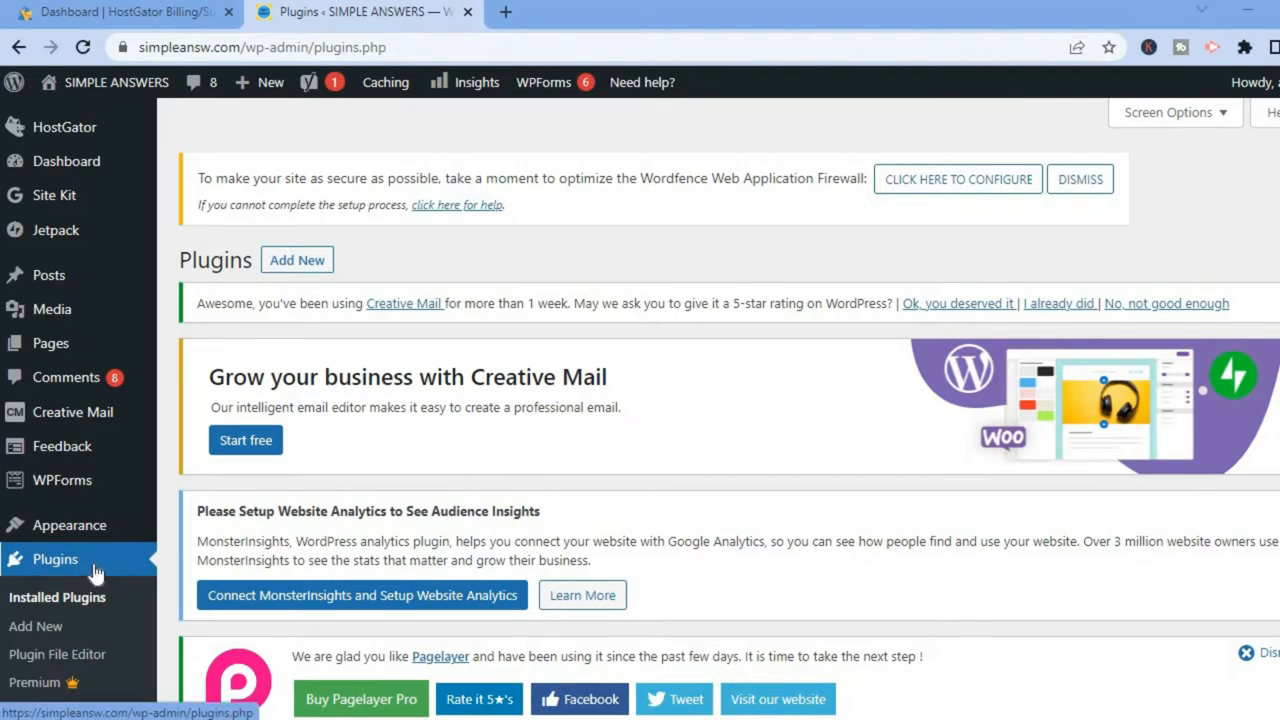
# Search the plugin directory for 'meta tag', bringing up Meta Tag Manager as the top result.
pyautogui.click(36, 626)
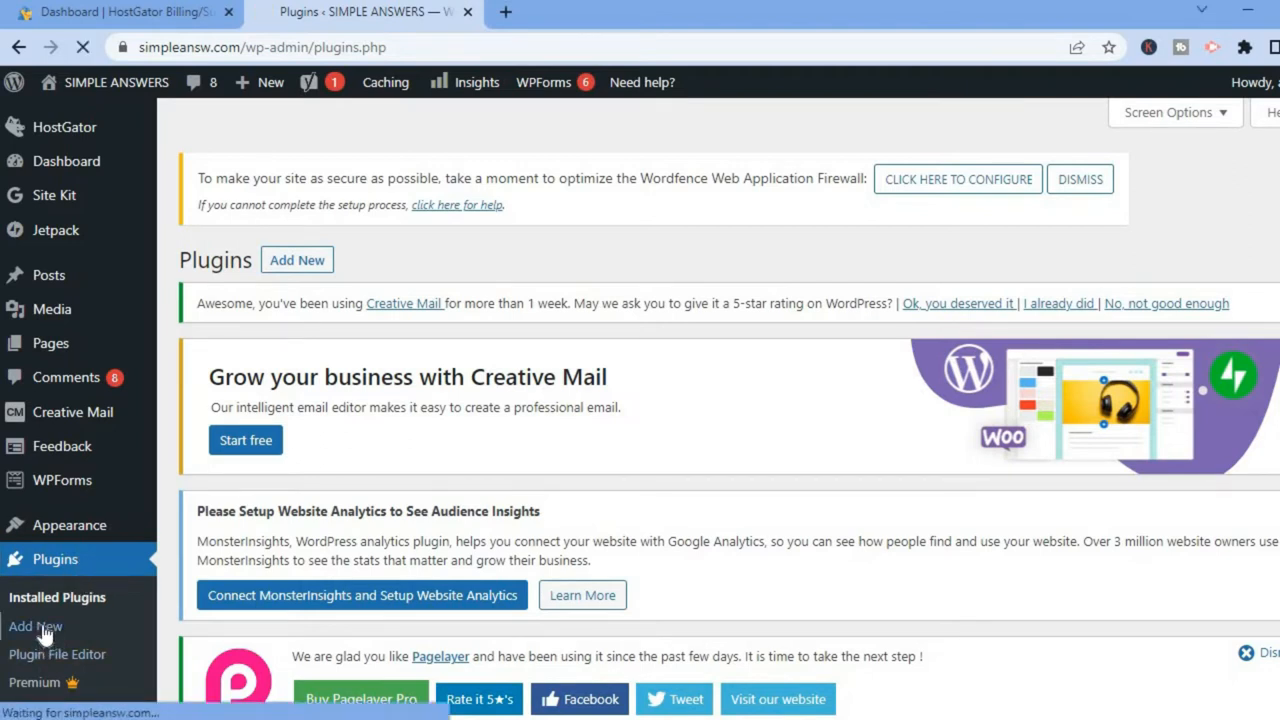
pyautogui.click(36, 626)
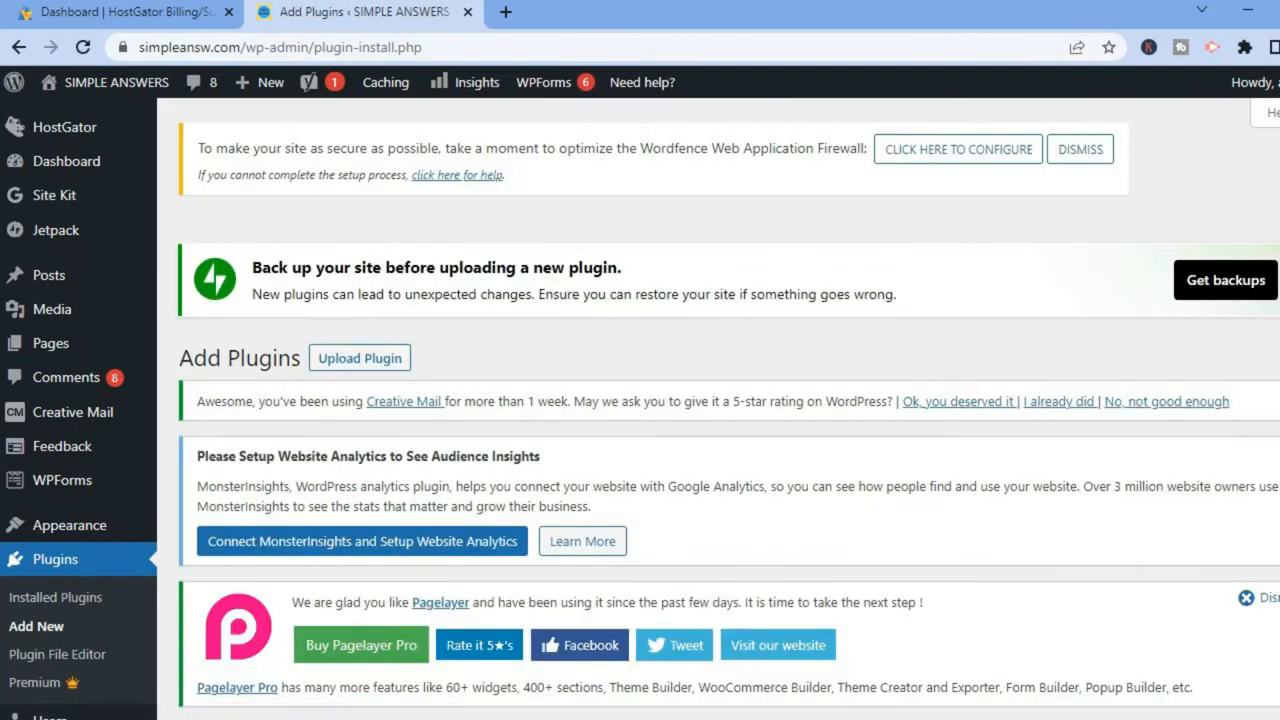
pyautogui.scroll(-3)
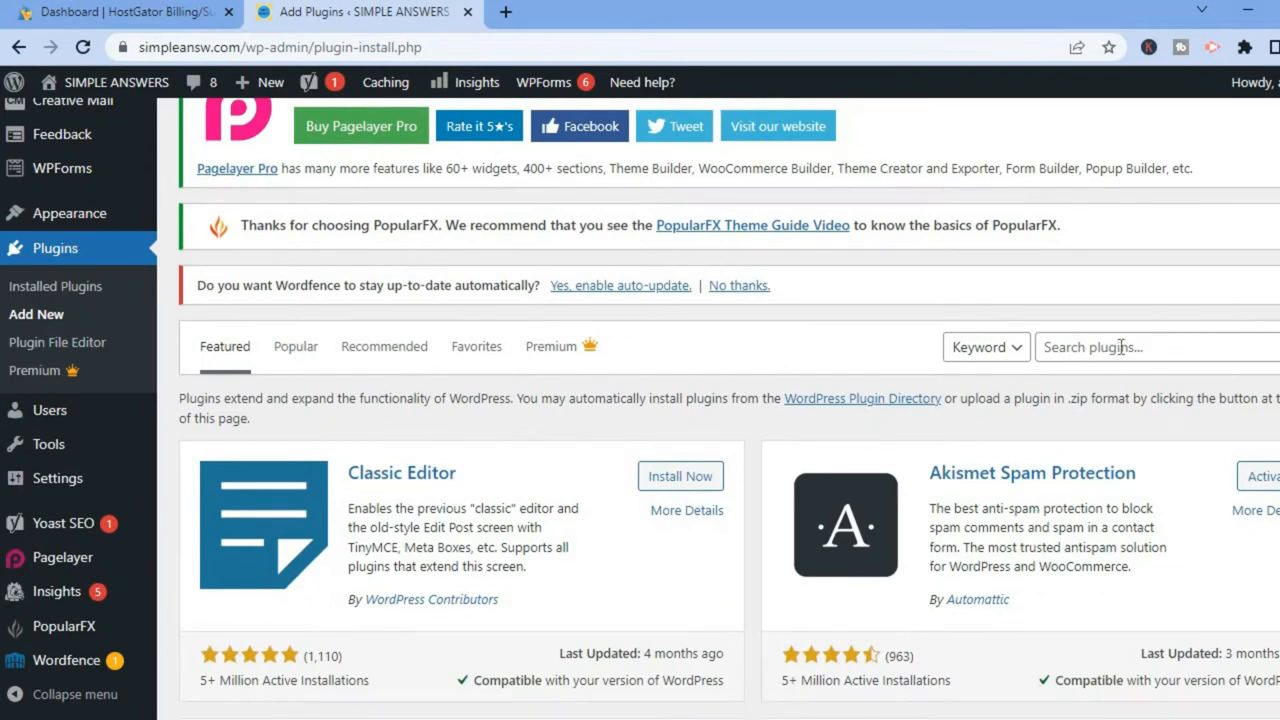
pyautogui.click(1120, 348)
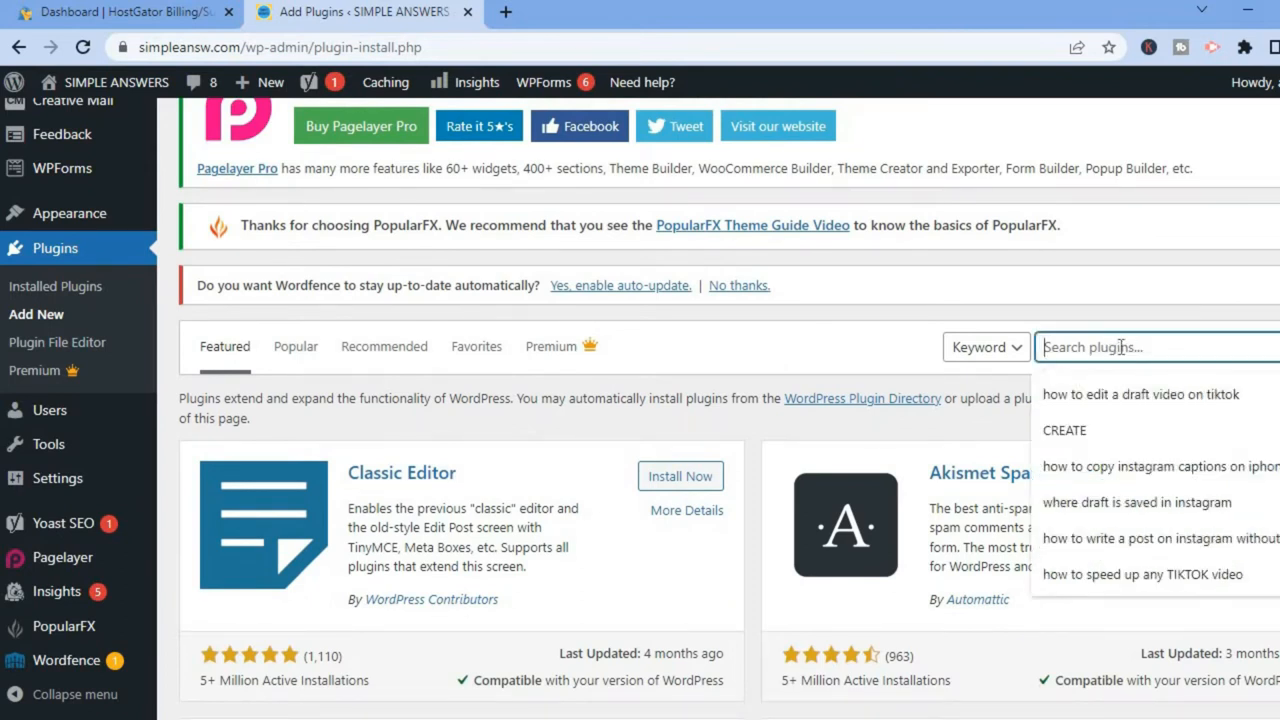
pyautogui.write('m')
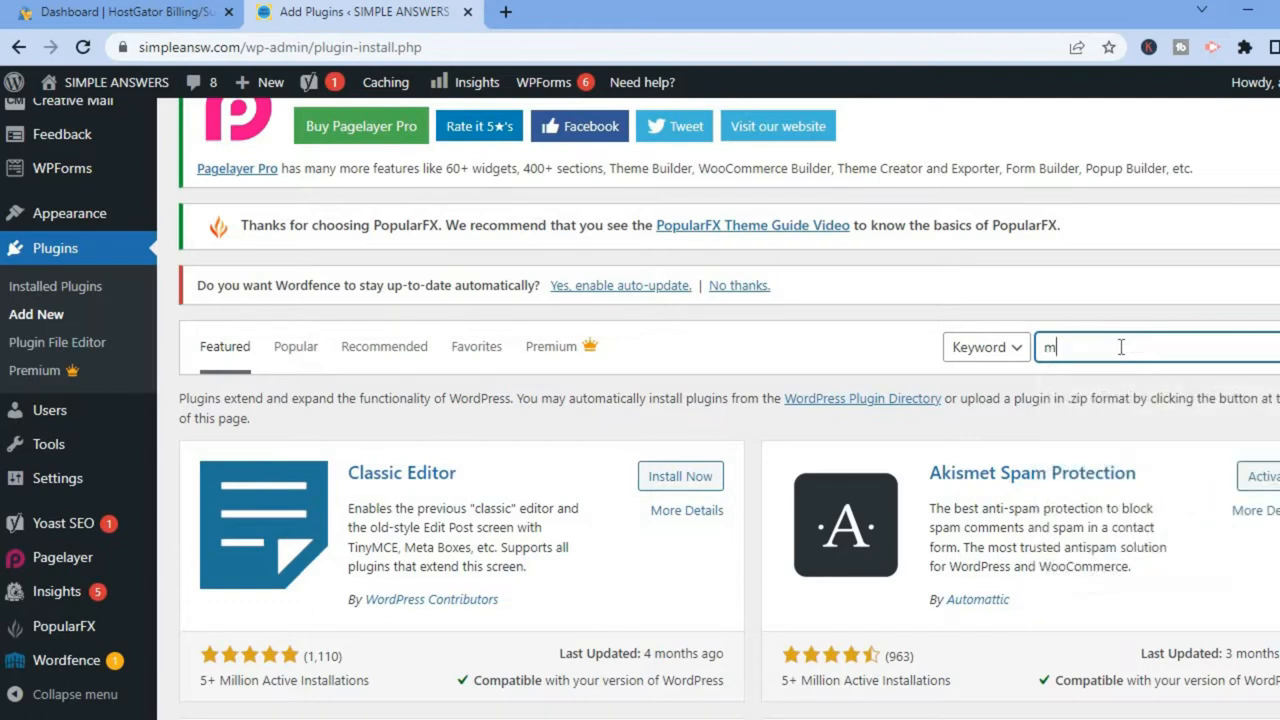
pyautogui.write('eta ta')
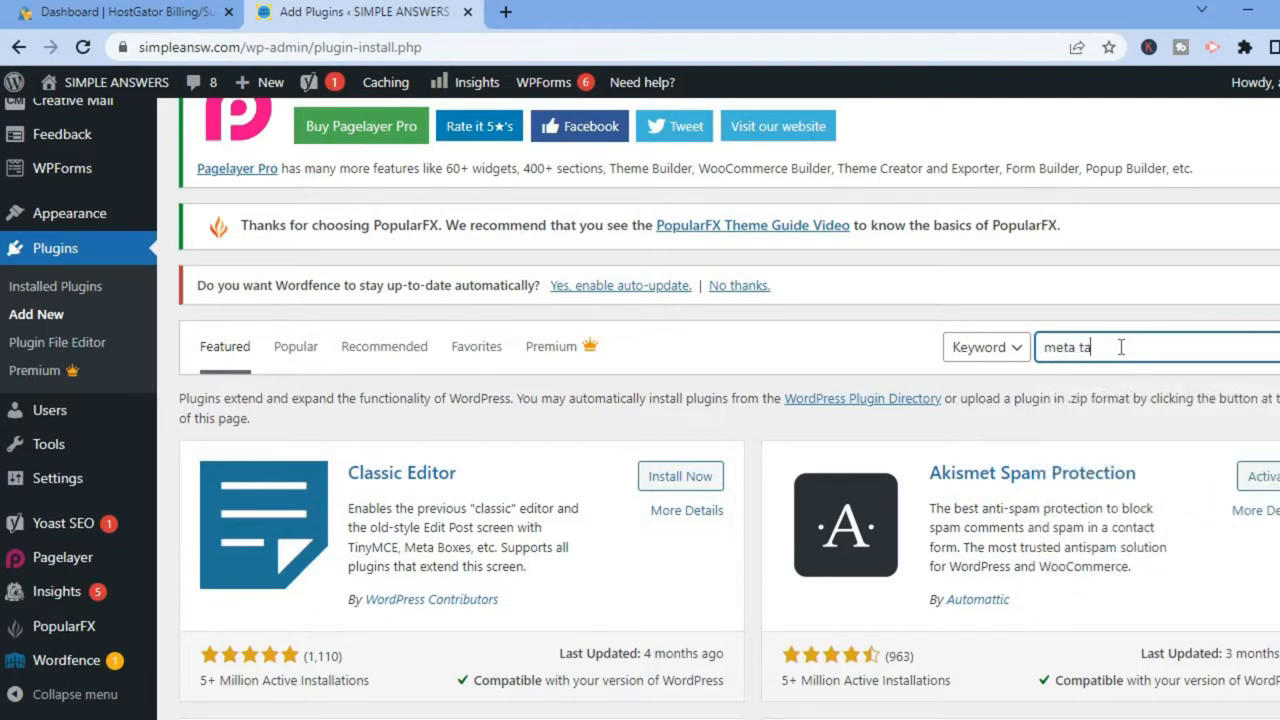
pyautogui.press('Enter')
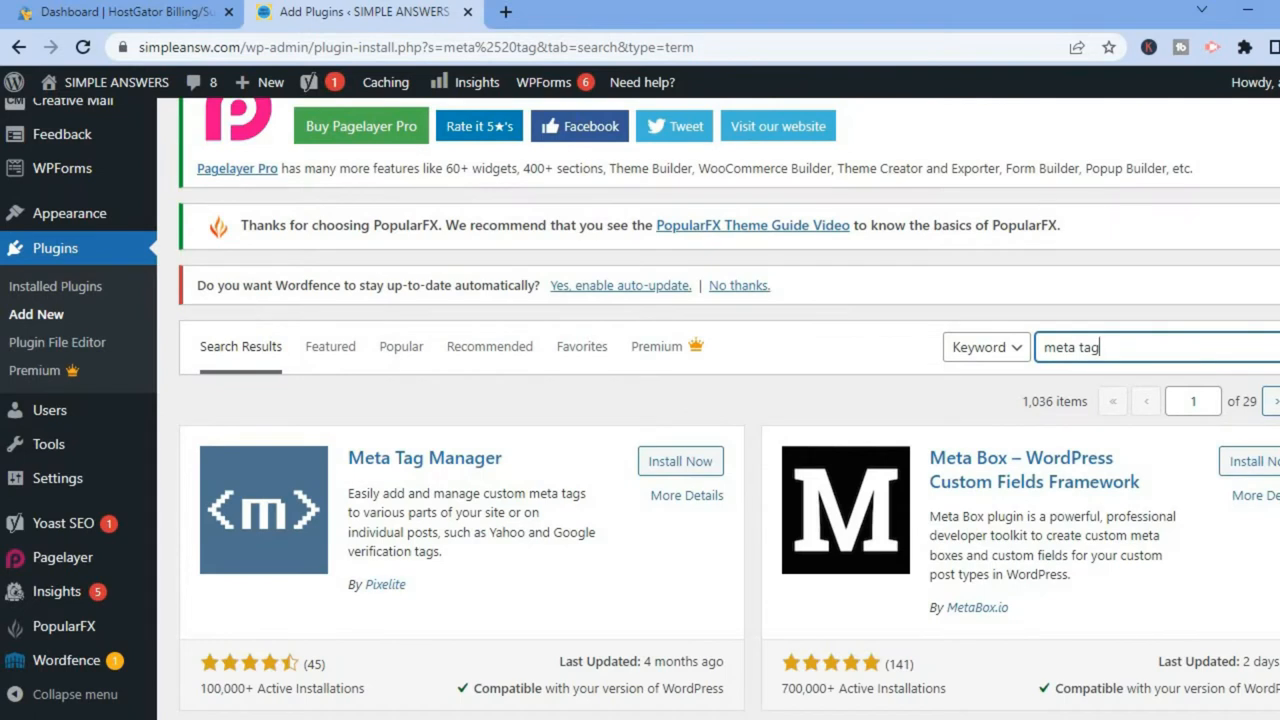
pyautogui.scroll(-3)
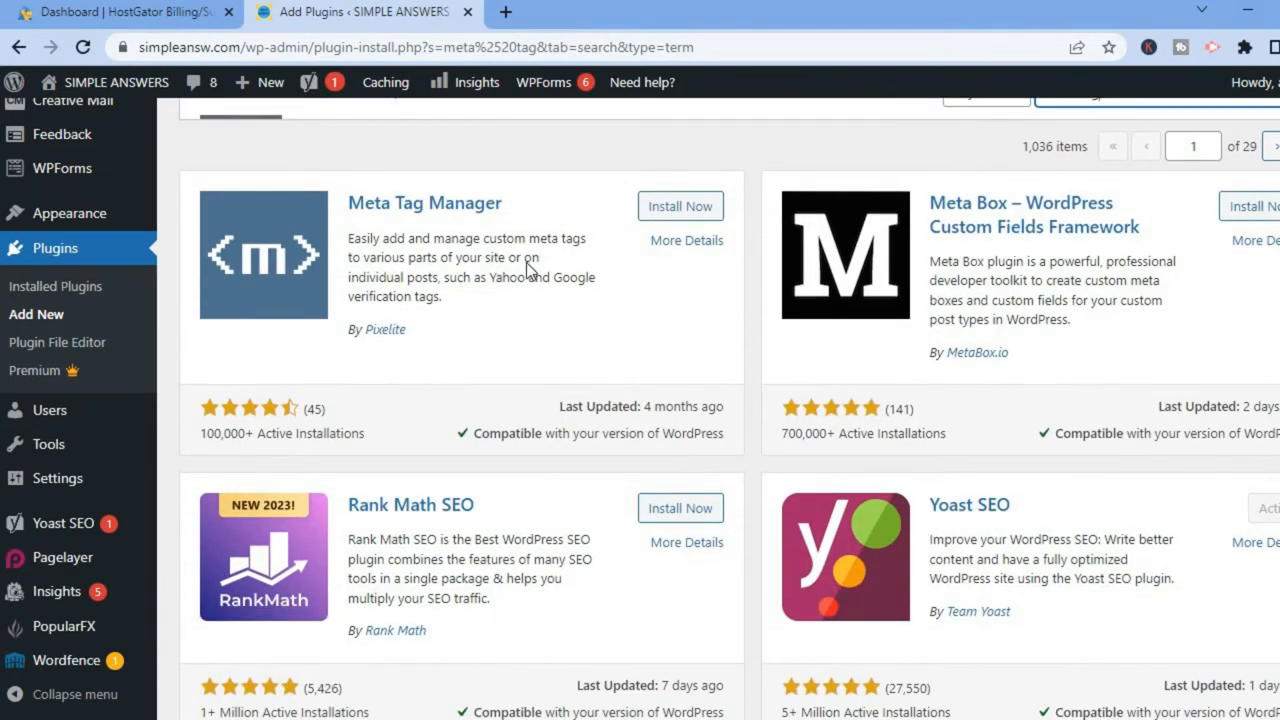
pyautogui.moveTo(498, 218)
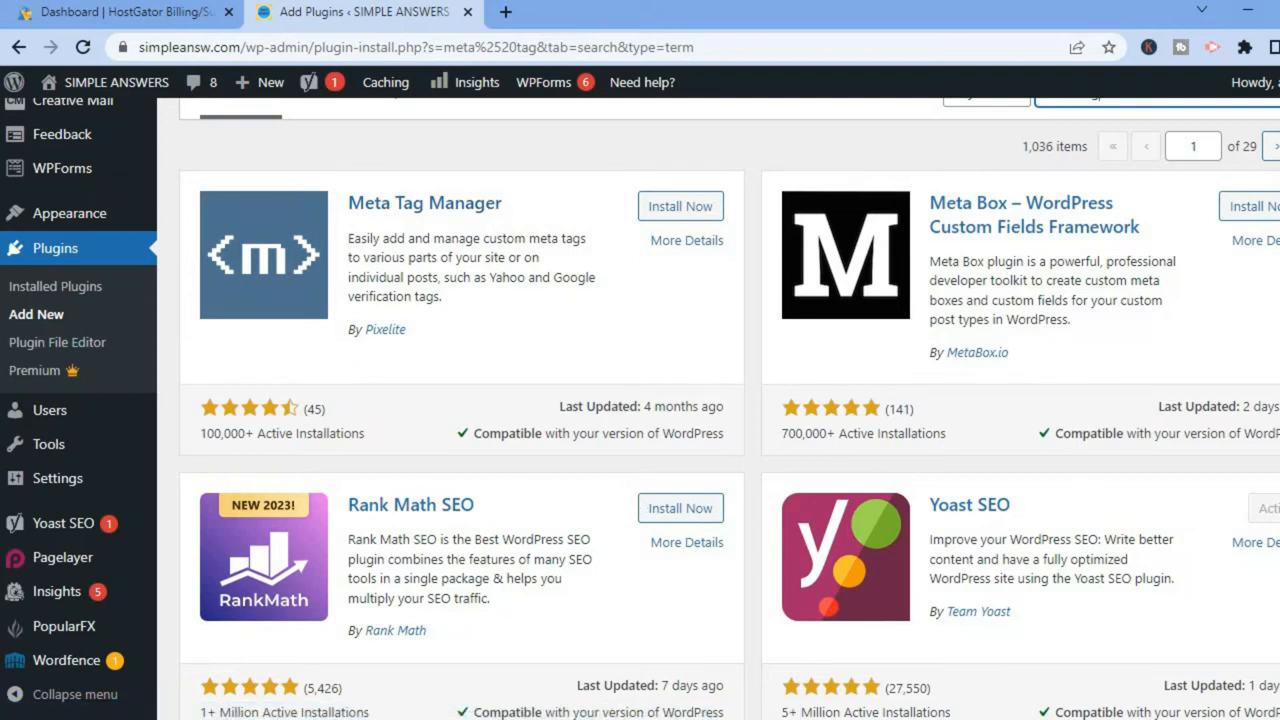
pyautogui.scroll(-3)
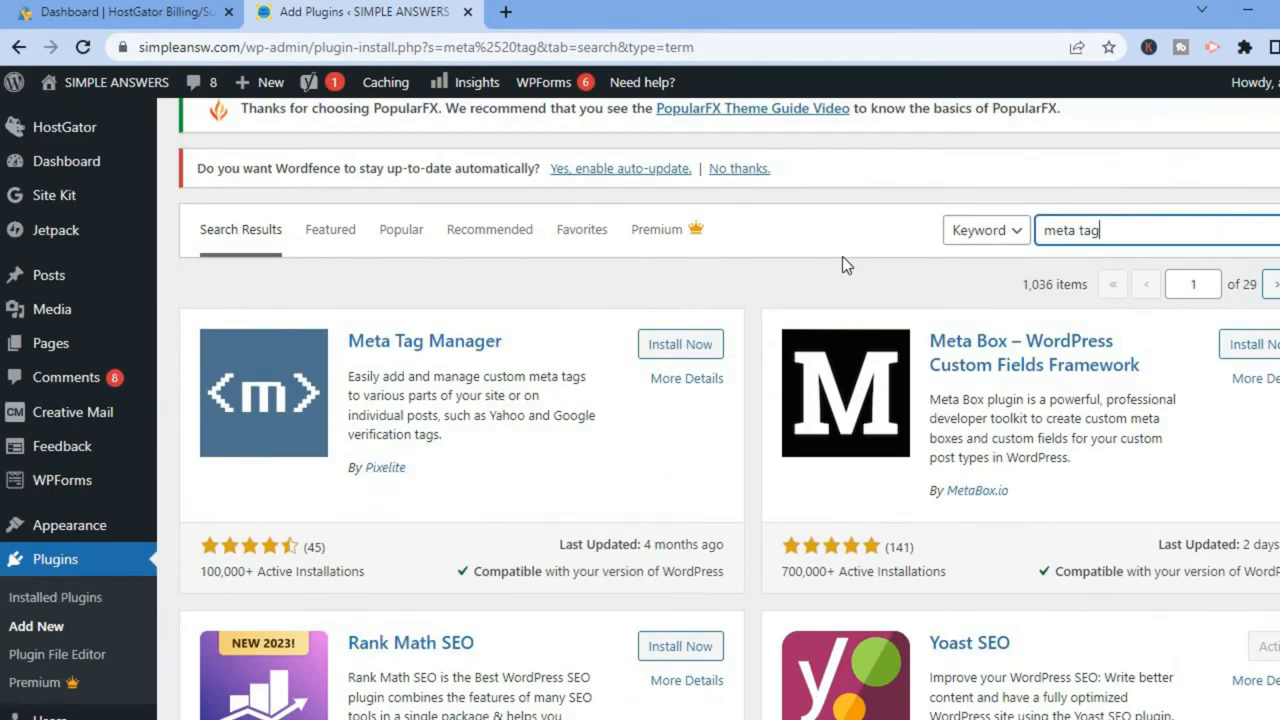
pyautogui.moveTo(472, 352)
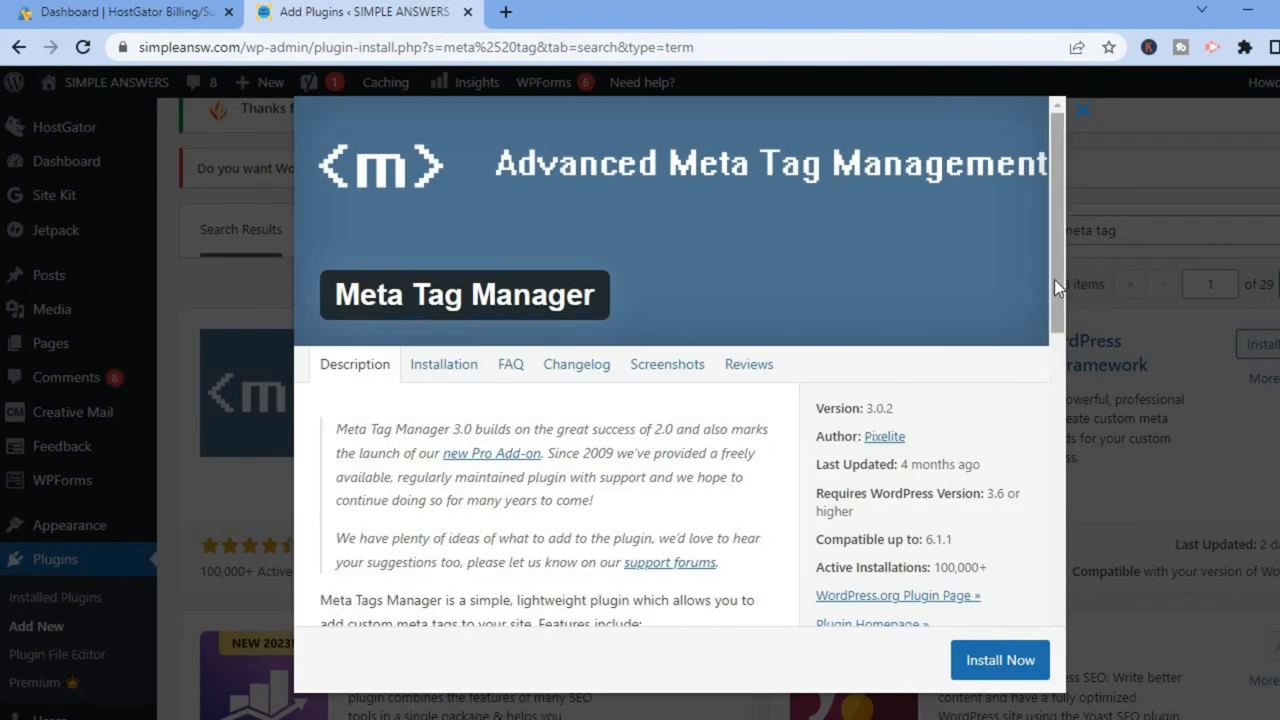
# Scroll the Meta Tag Manager details dialog down to its Install Now button.
pyautogui.scroll(-3)
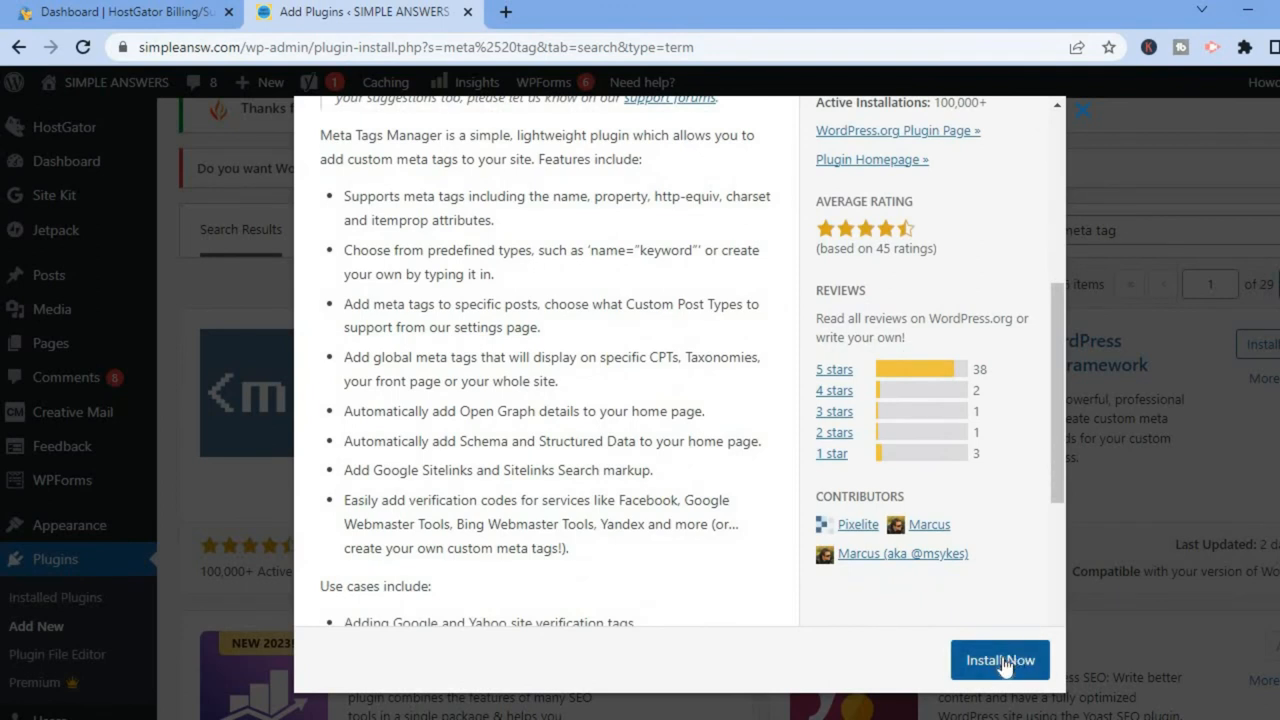
pyautogui.moveTo(1000, 660)
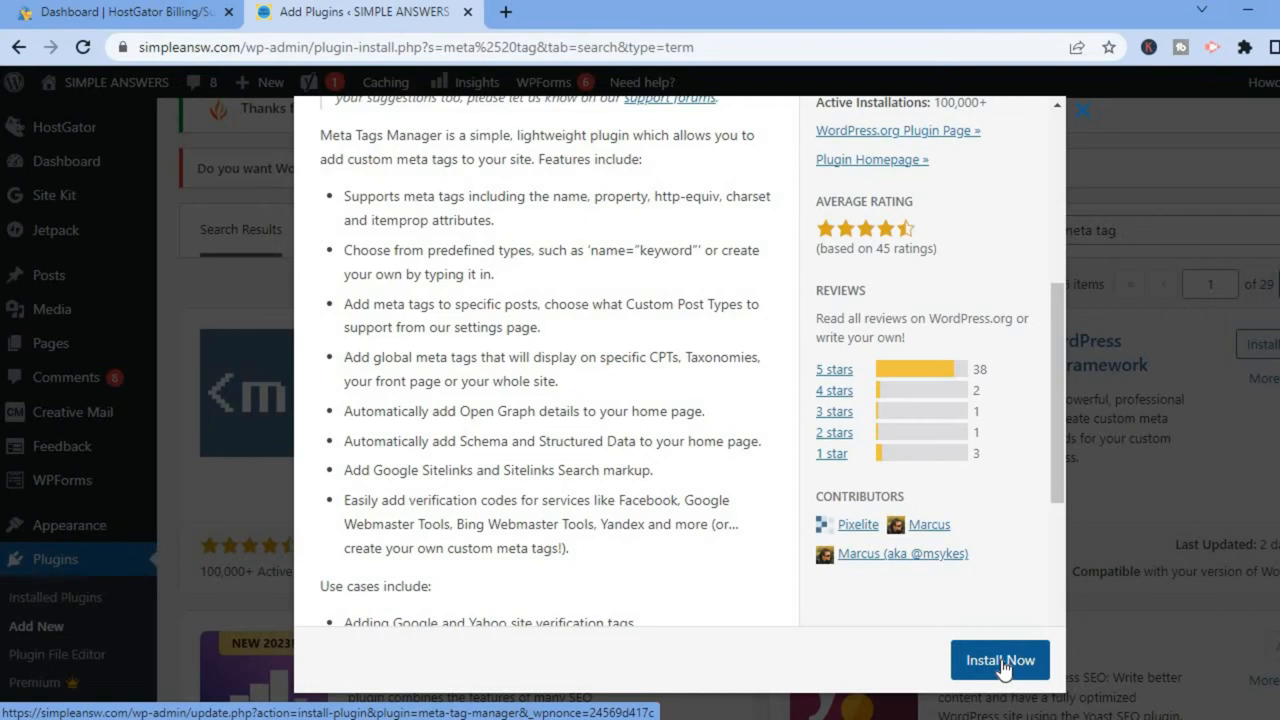
pyautogui.moveTo(604, 500)
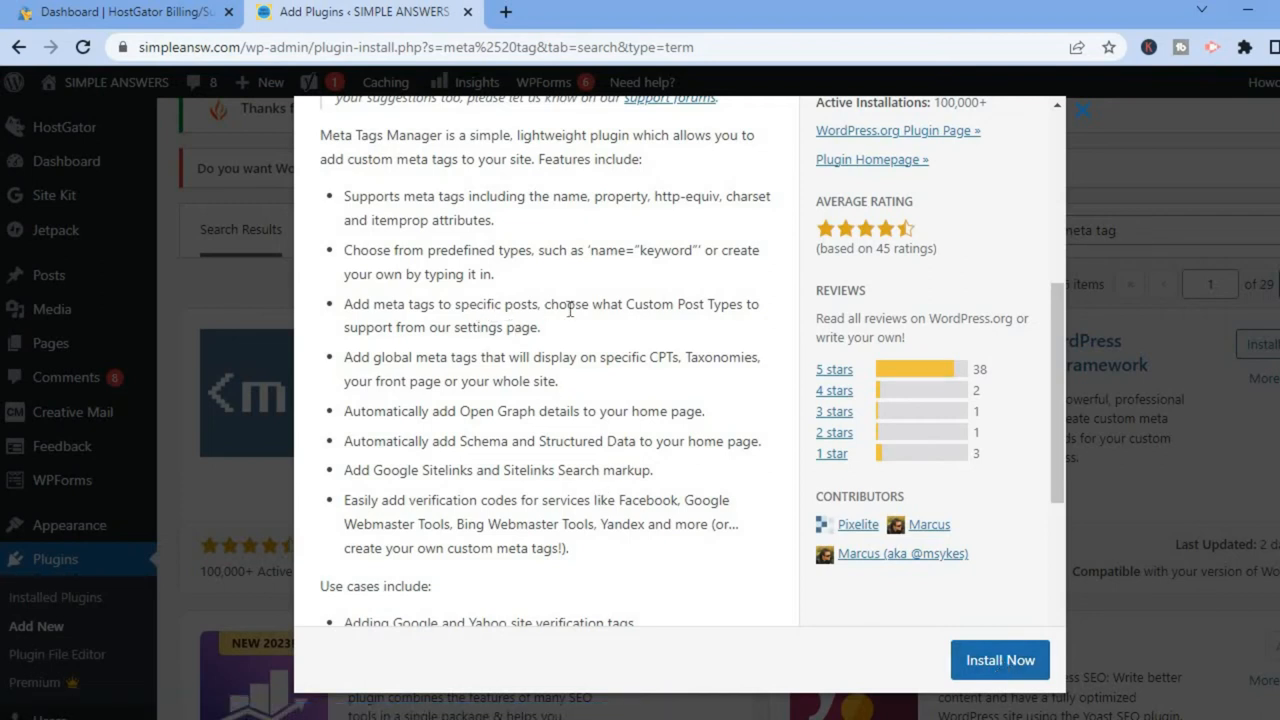
pyautogui.moveTo(624, 340)
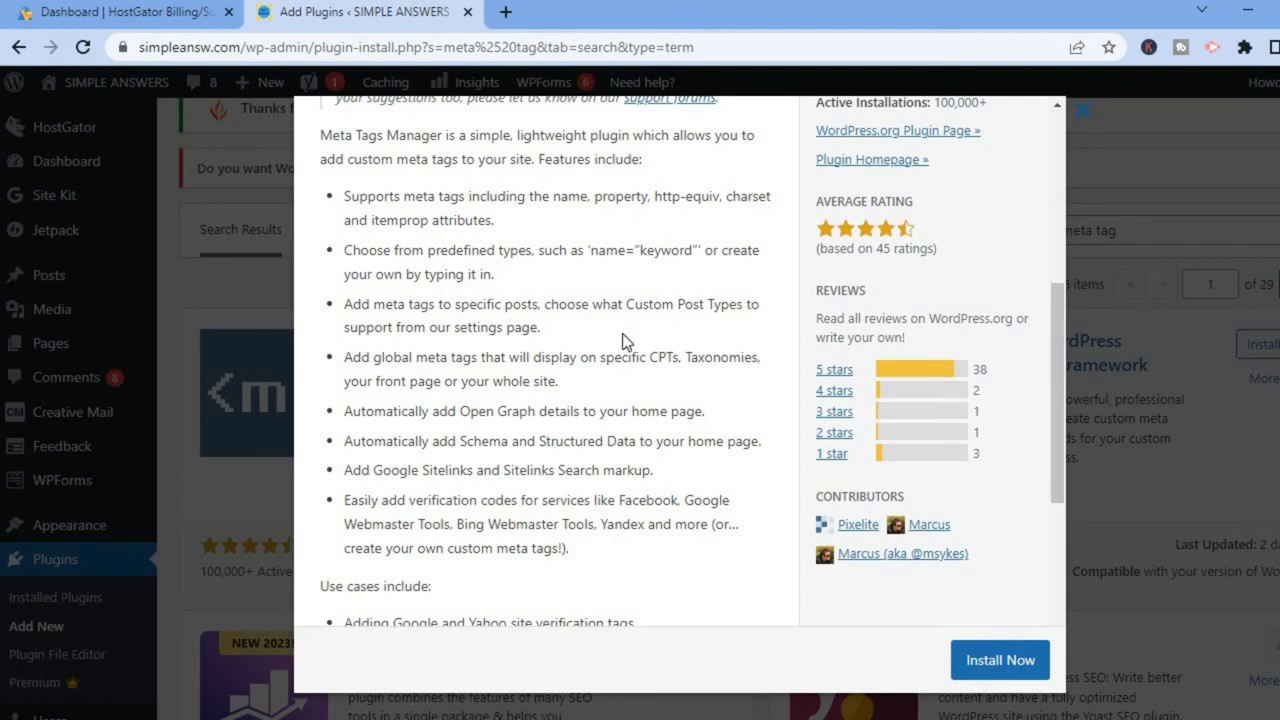
pyautogui.moveTo(518, 330)
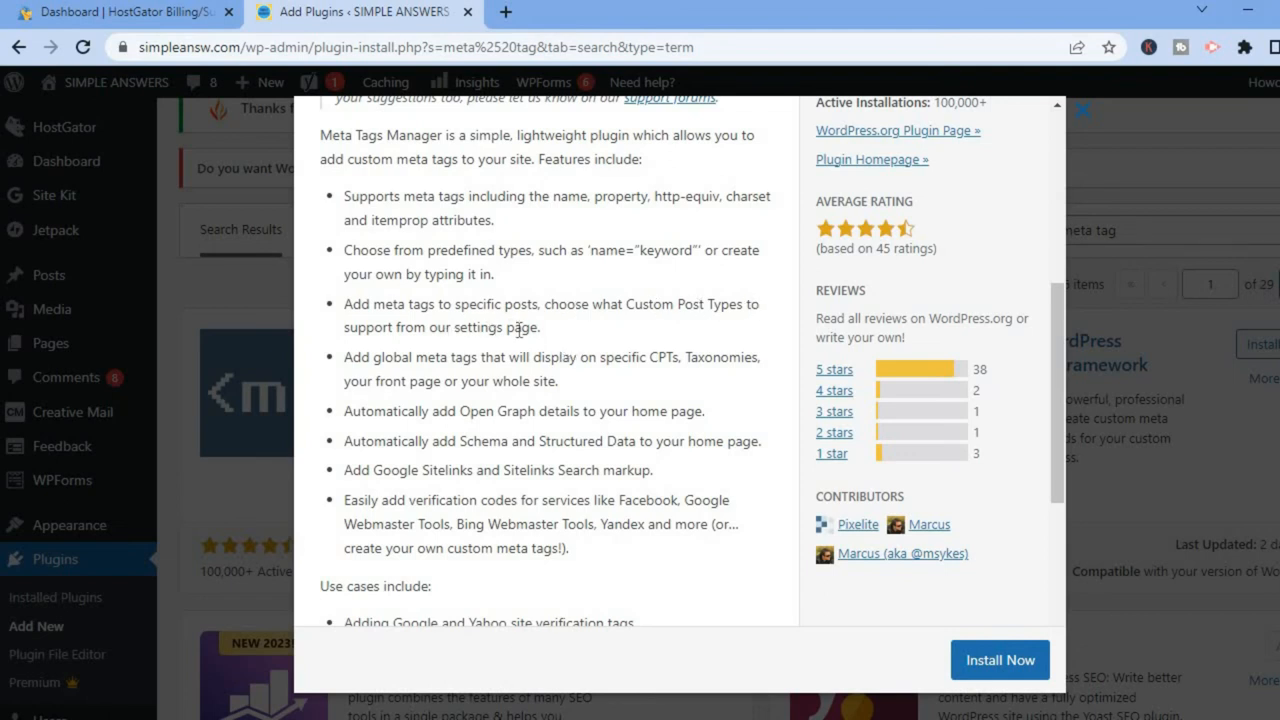
pyautogui.moveTo(436, 360)
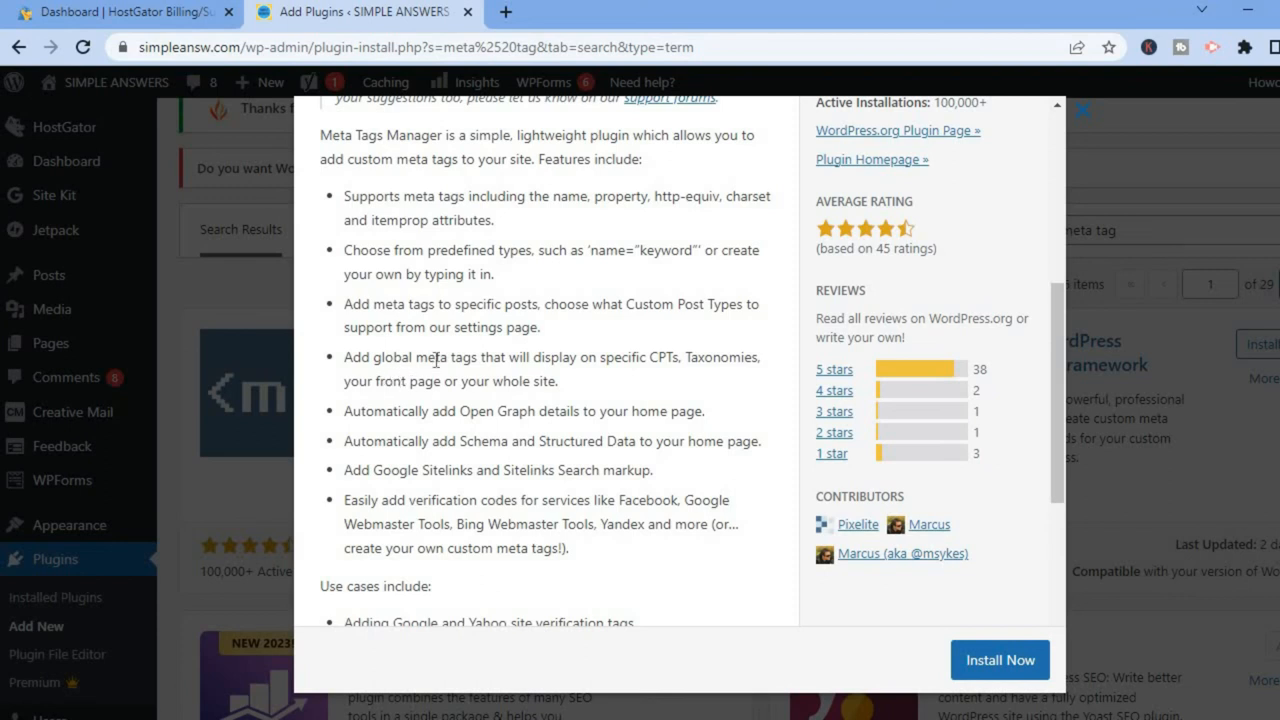
pyautogui.moveTo(562, 364)
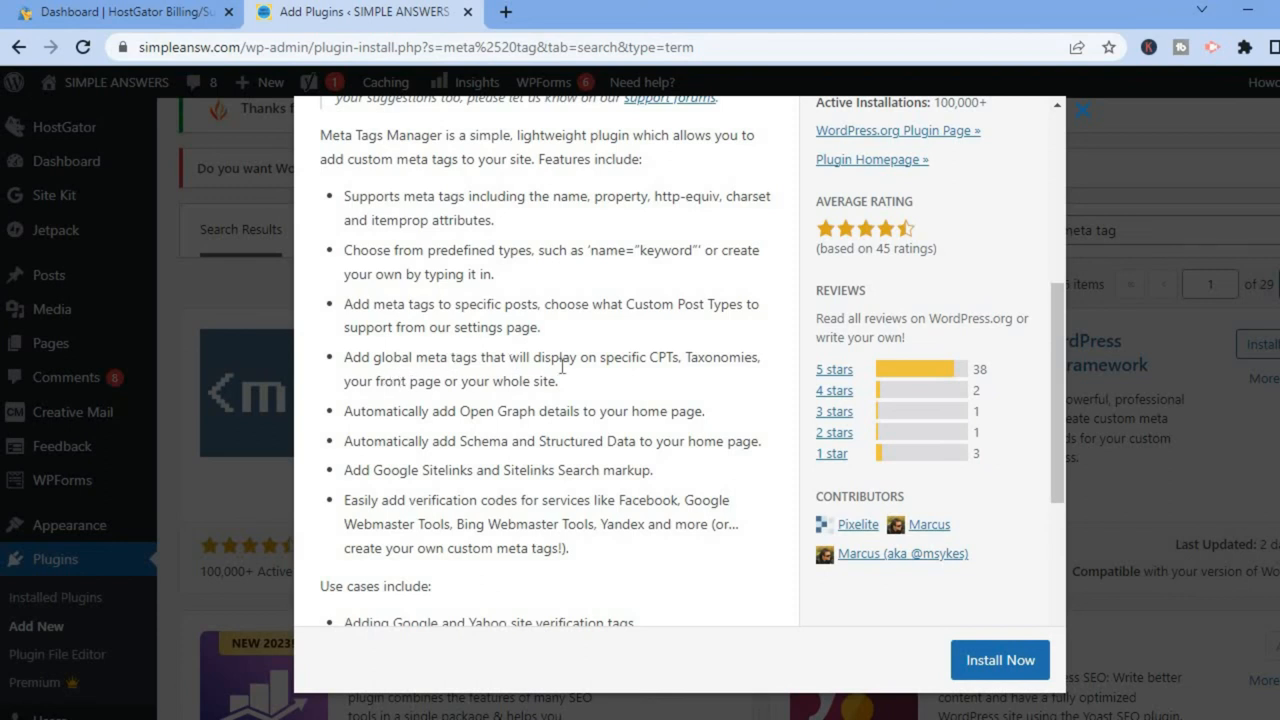
pyautogui.moveTo(660, 364)
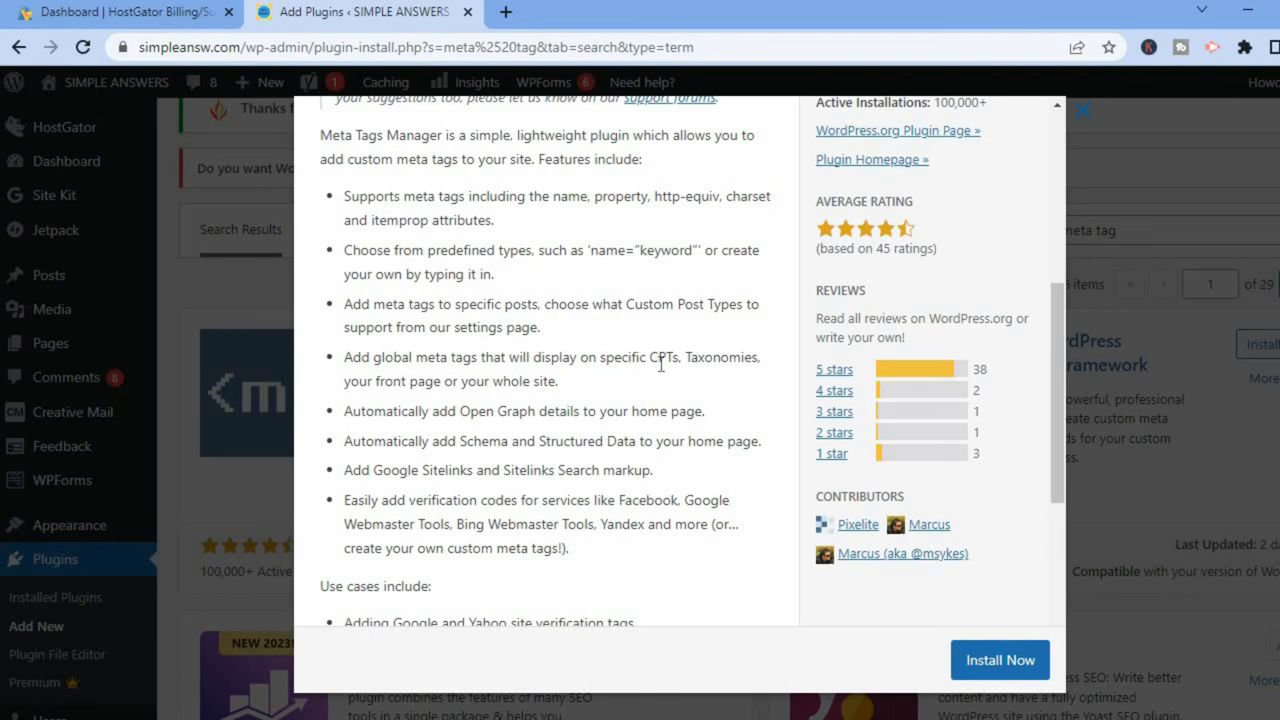
pyautogui.moveTo(550, 504)
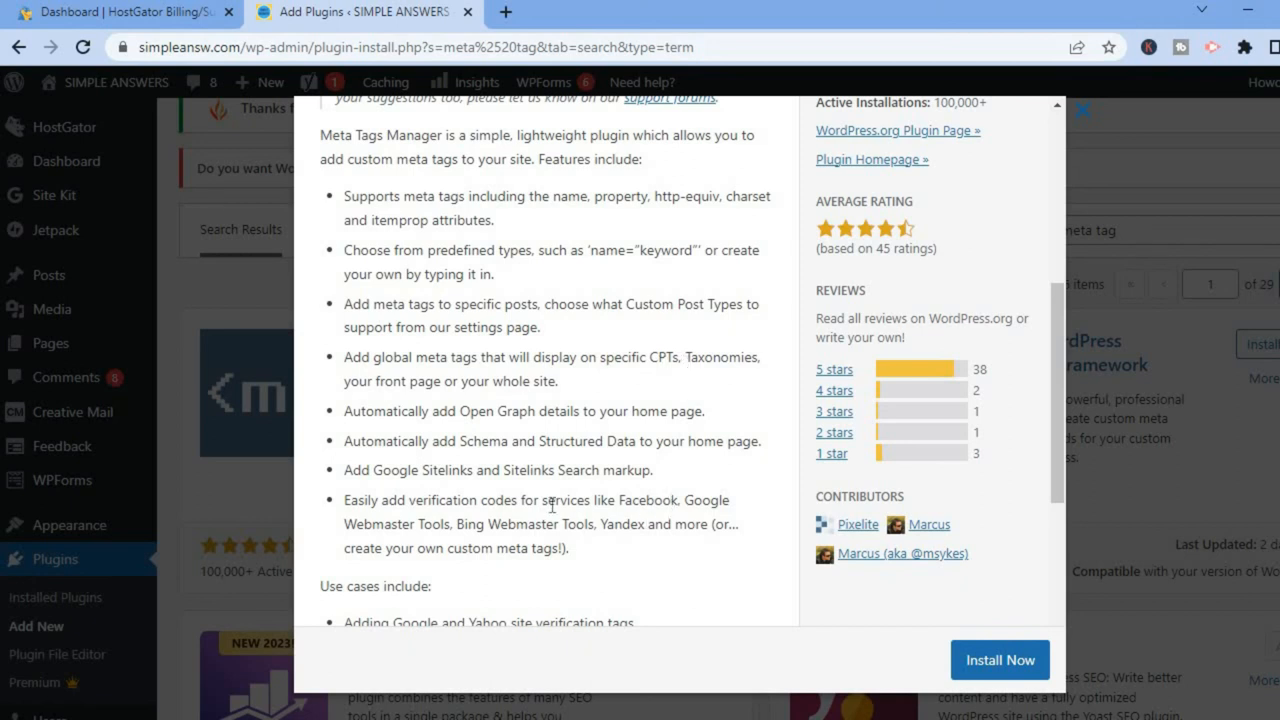
pyautogui.moveTo(622, 518)
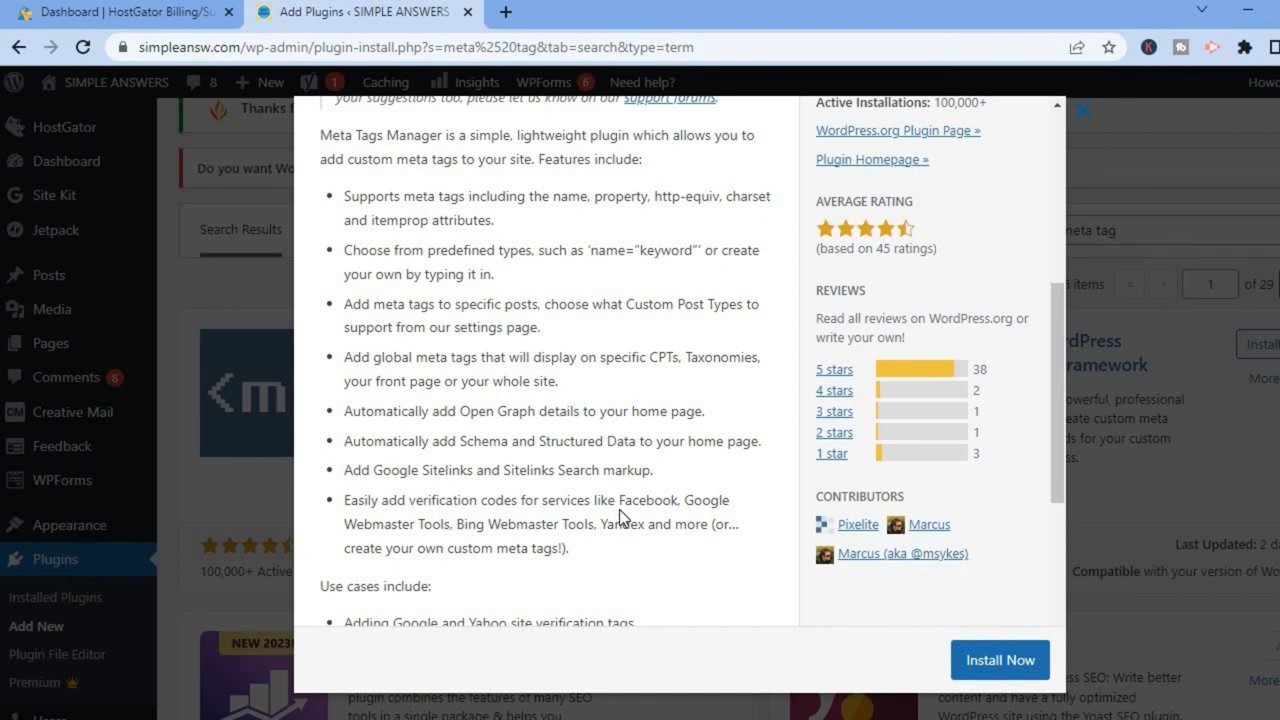
pyautogui.moveTo(1004, 288)
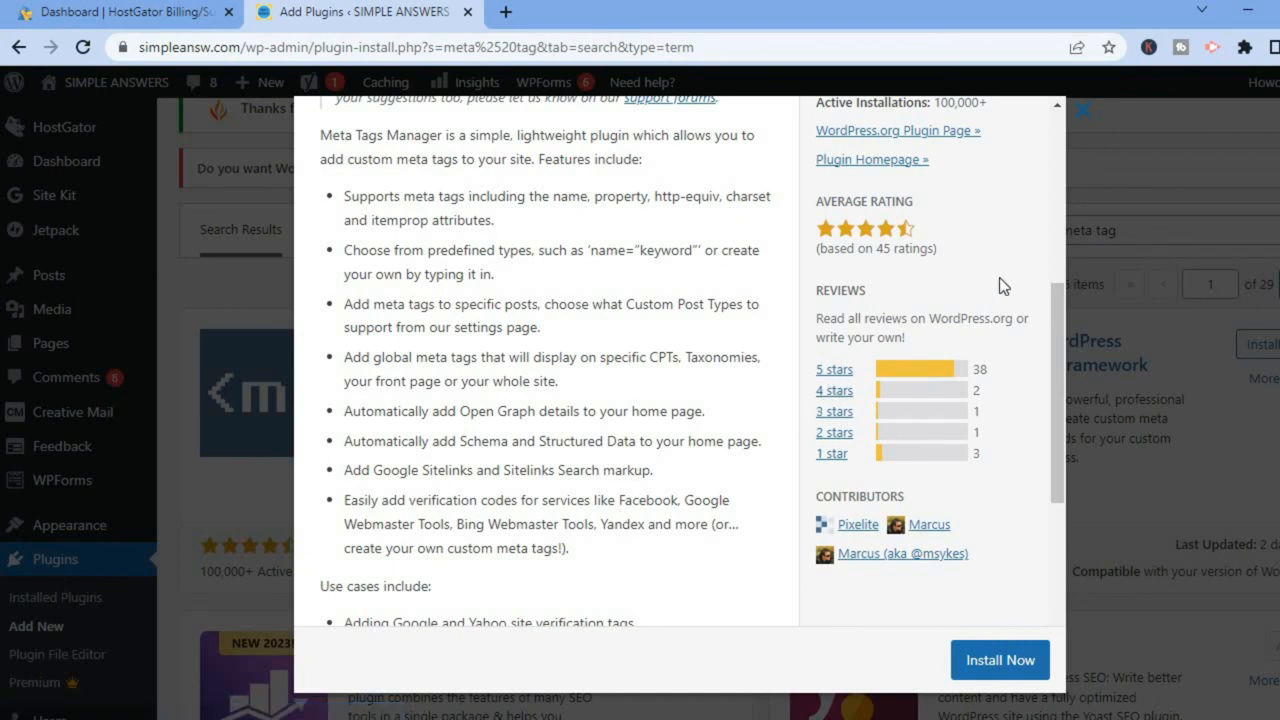
pyautogui.moveTo(1078, 112)
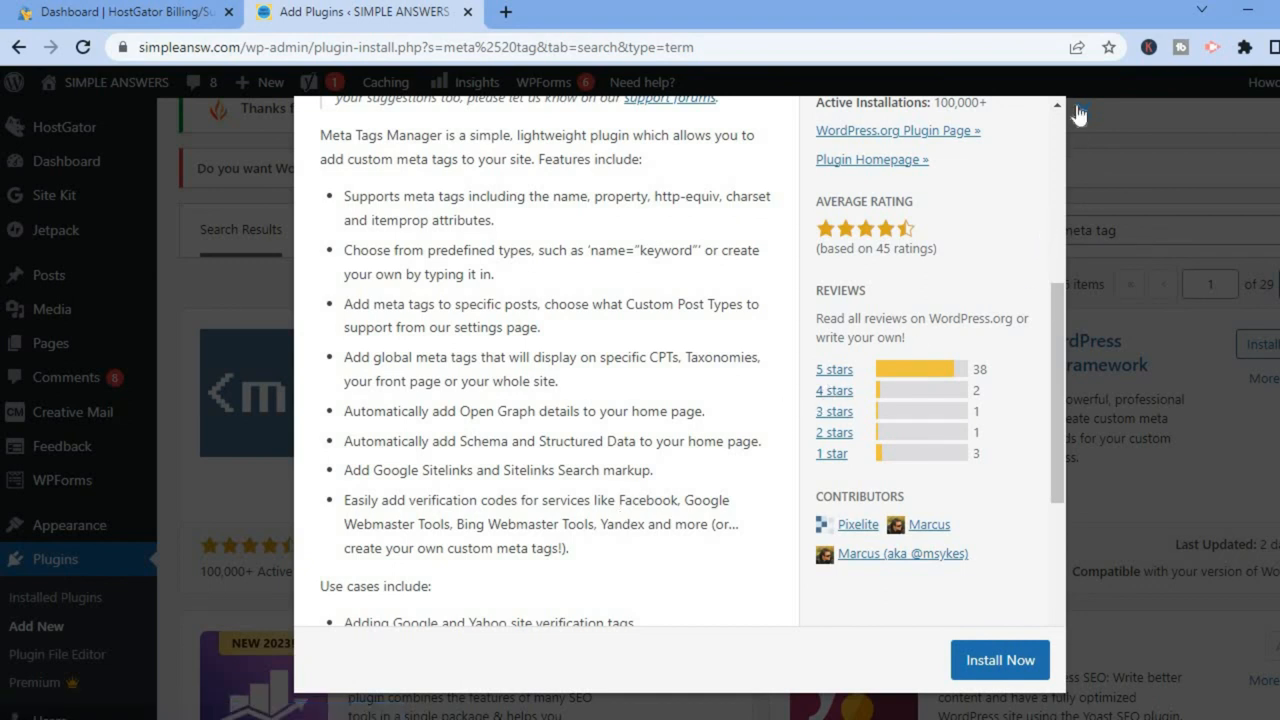